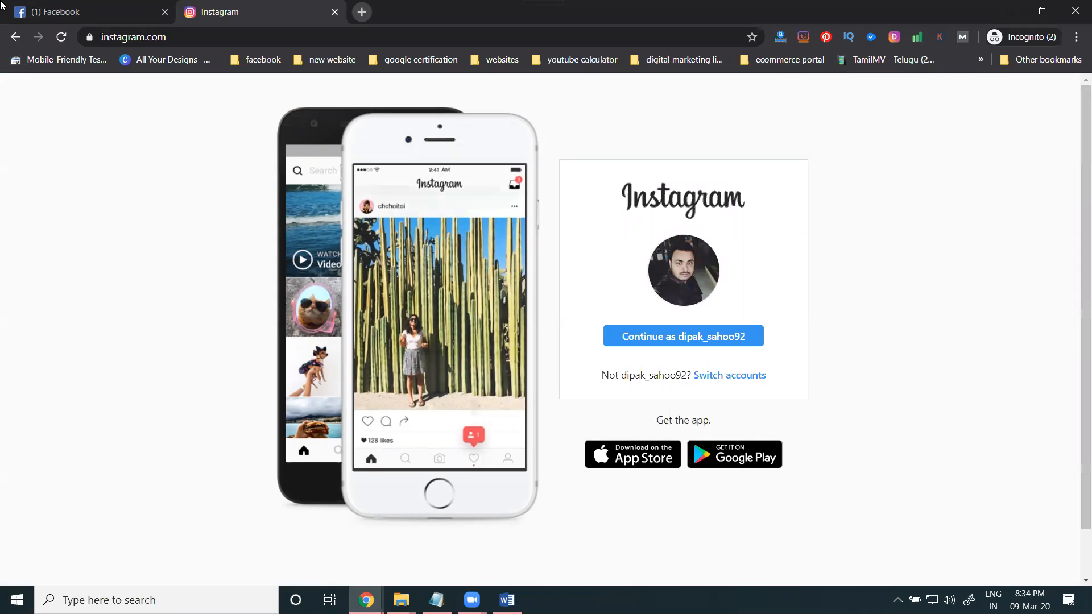
- Switch to the Facebook news feed of the logged-in account
click(83, 12)
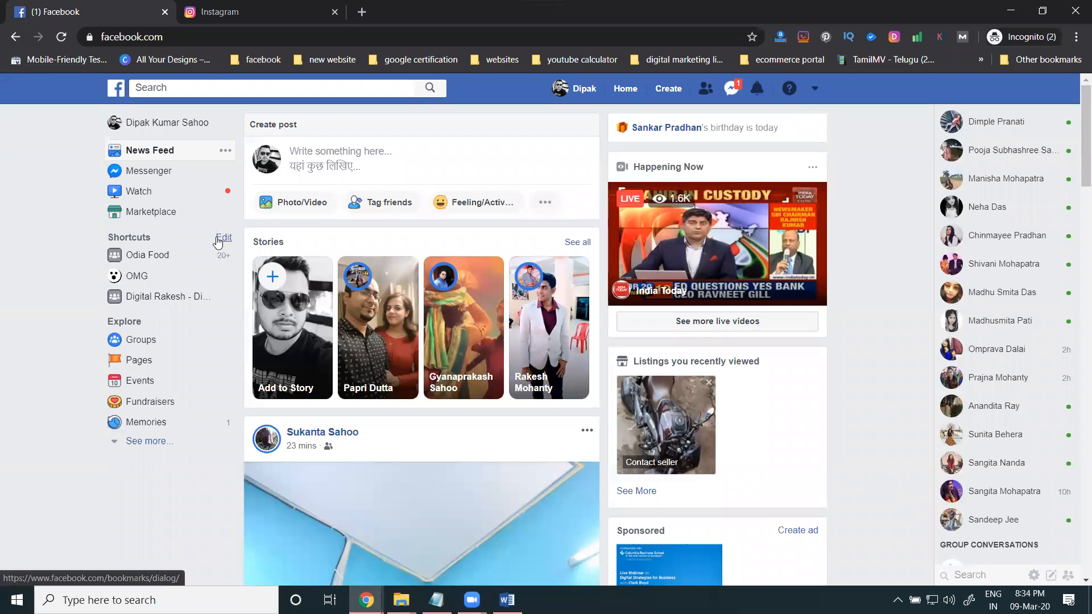
mouse_move(234, 26)
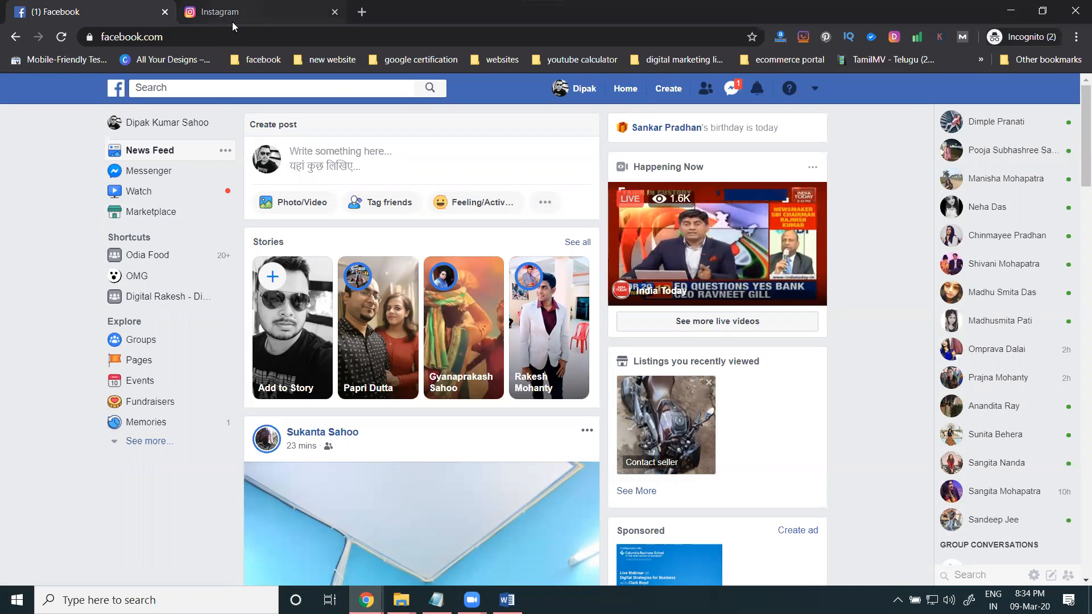
click(236, 11)
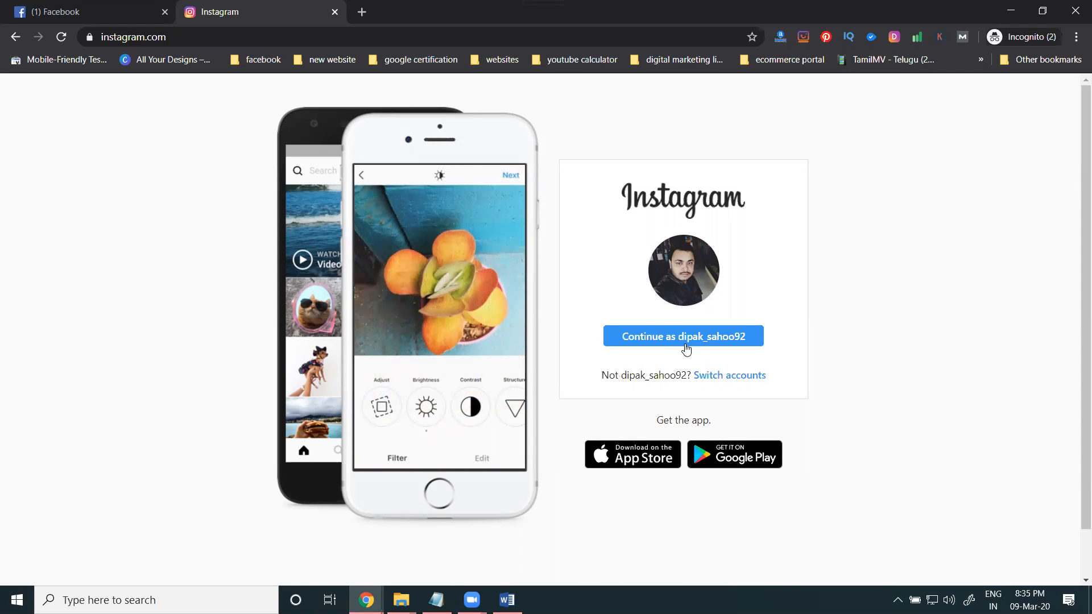
- Log in to Instagram as dipak_sahoo92 and reach the home feed
click(683, 337)
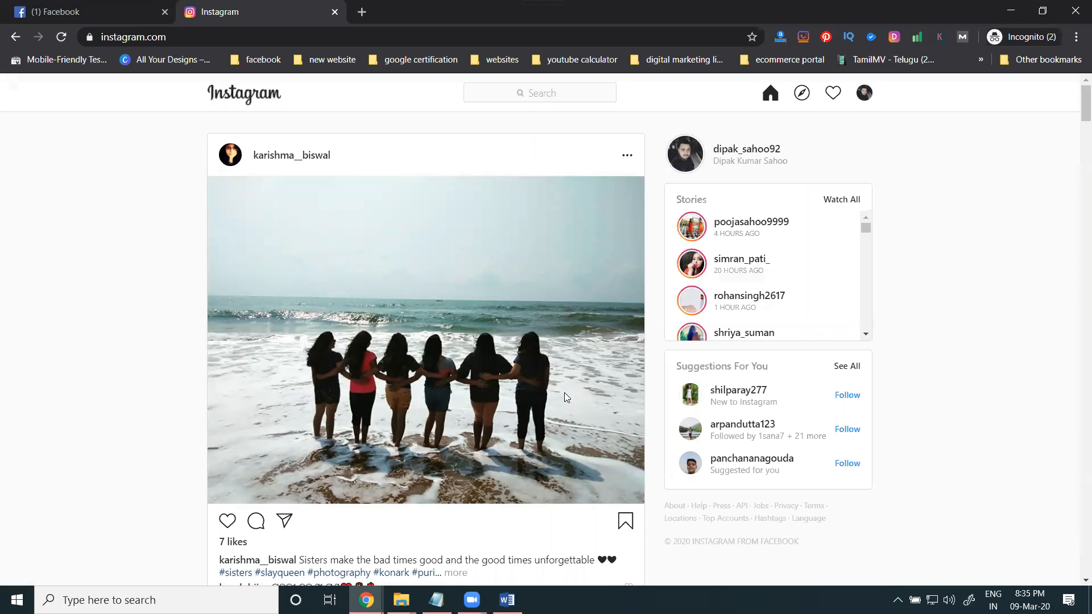
mouse_move(861, 176)
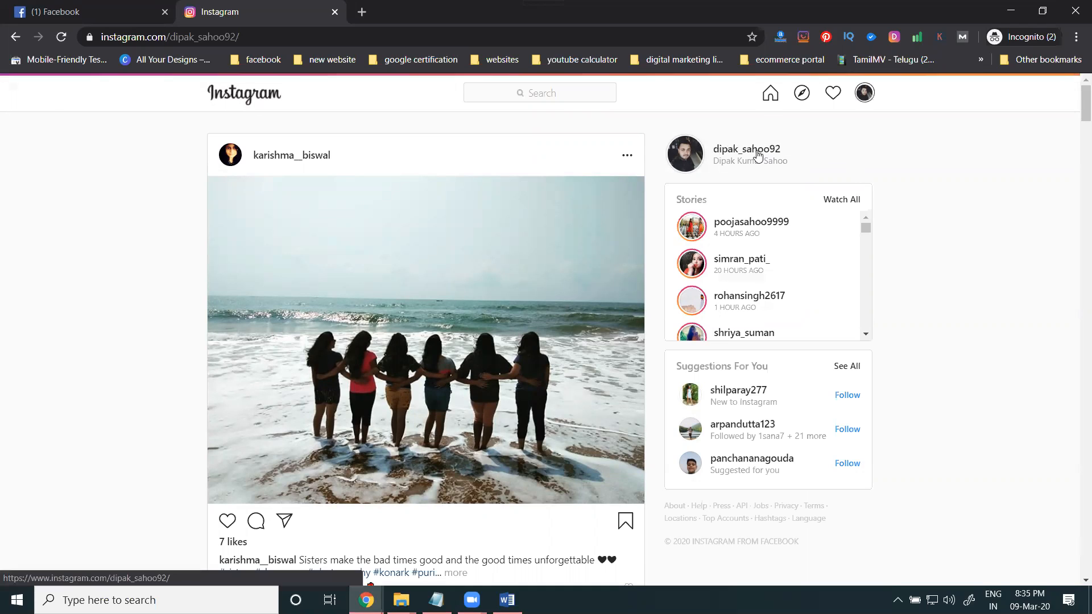
- Open the dipak_sahoo92 profile page from the sidebar username
click(746, 149)
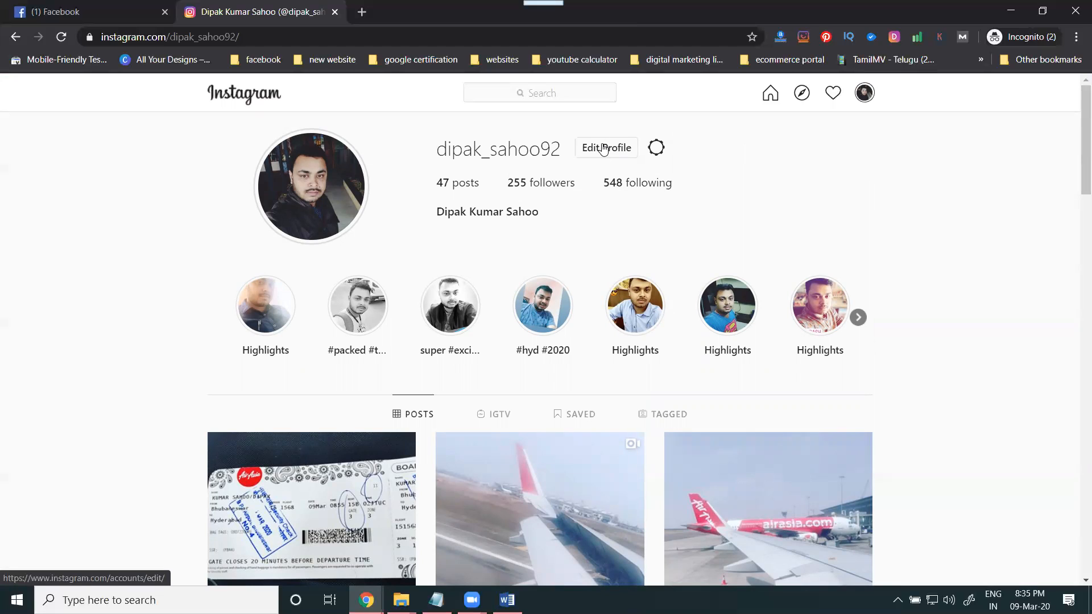
click(606, 148)
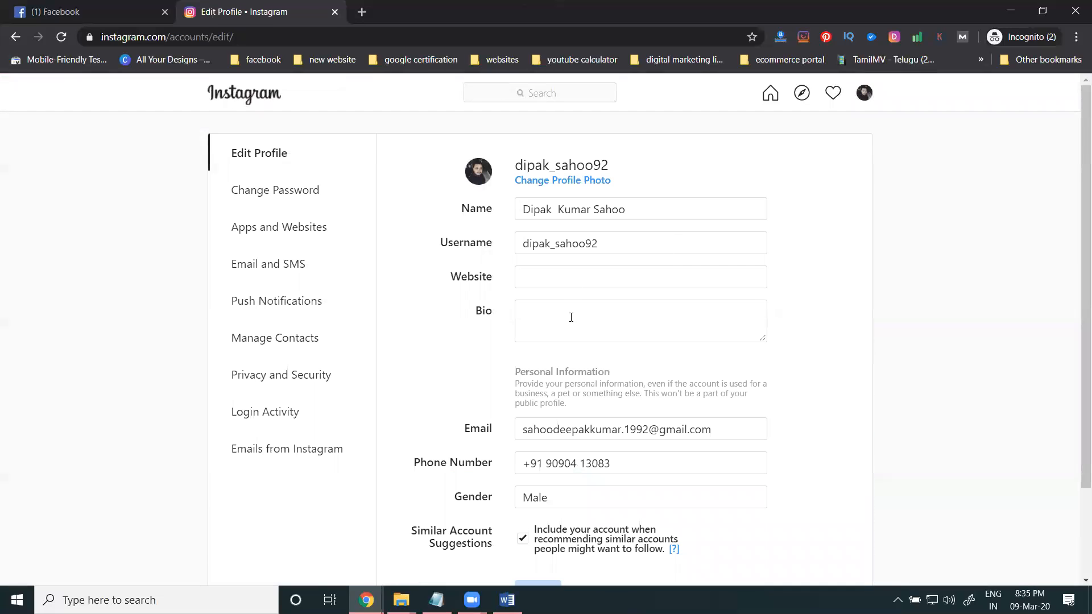
scroll(down, 3)
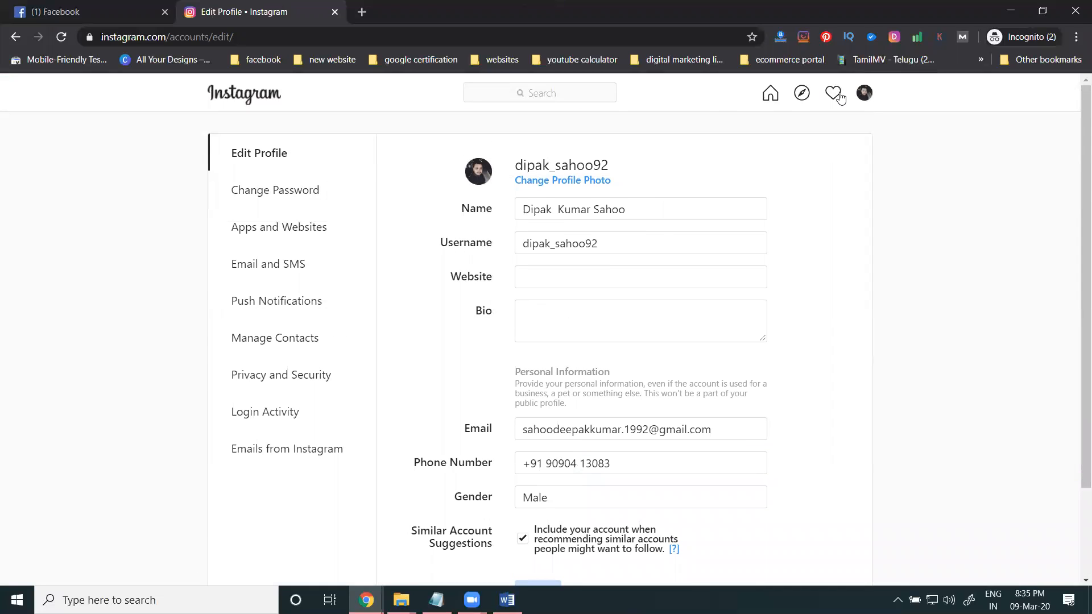
click(863, 93)
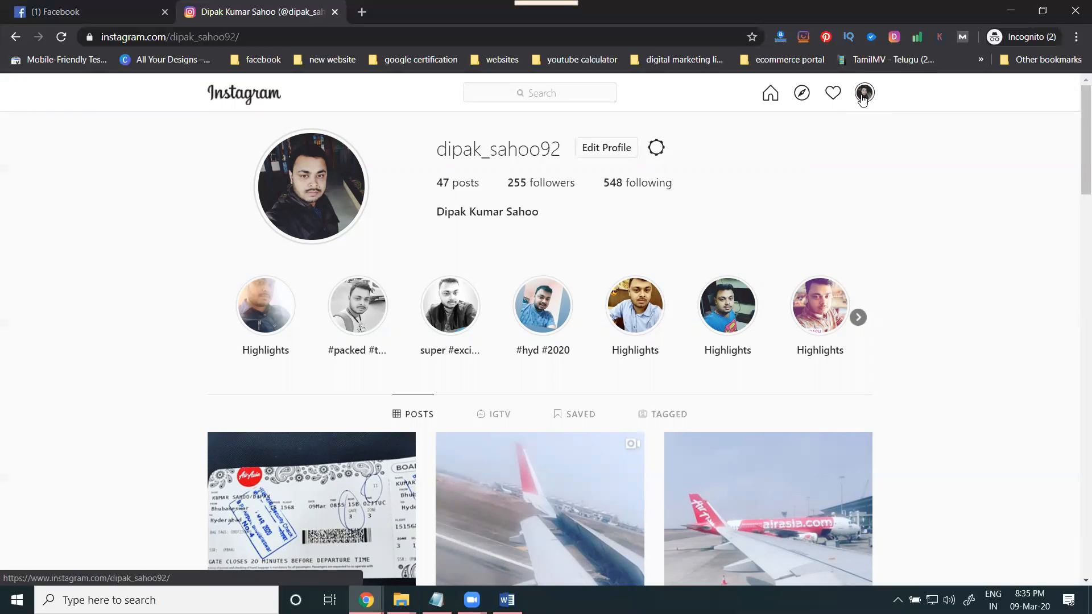
mouse_move(826, 411)
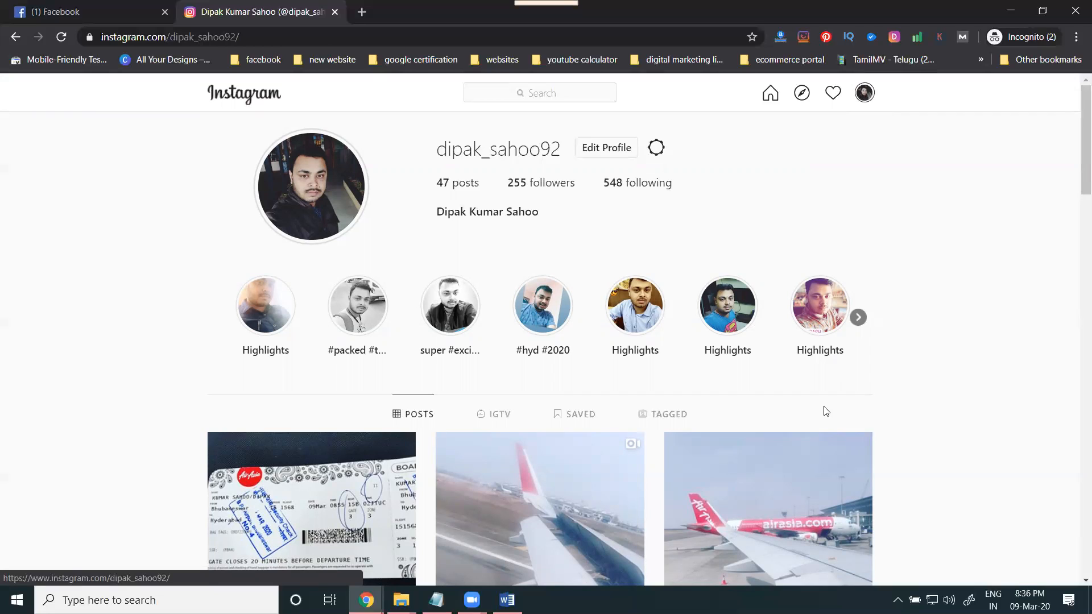